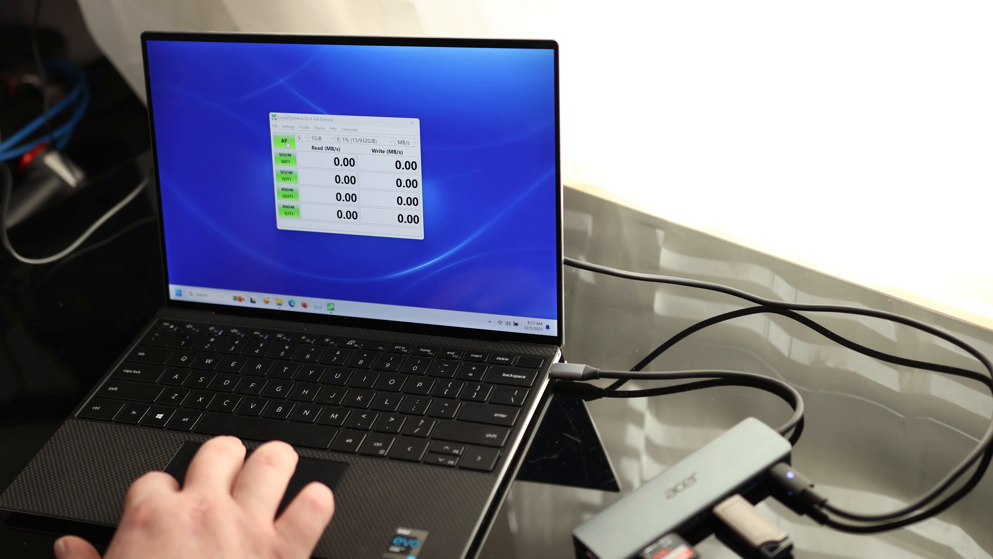
Run the All benchmark on drive E: so results like 451.48 and 456.18 MB/s appear
{"action": "left_click", "coordinate": [286, 139]}
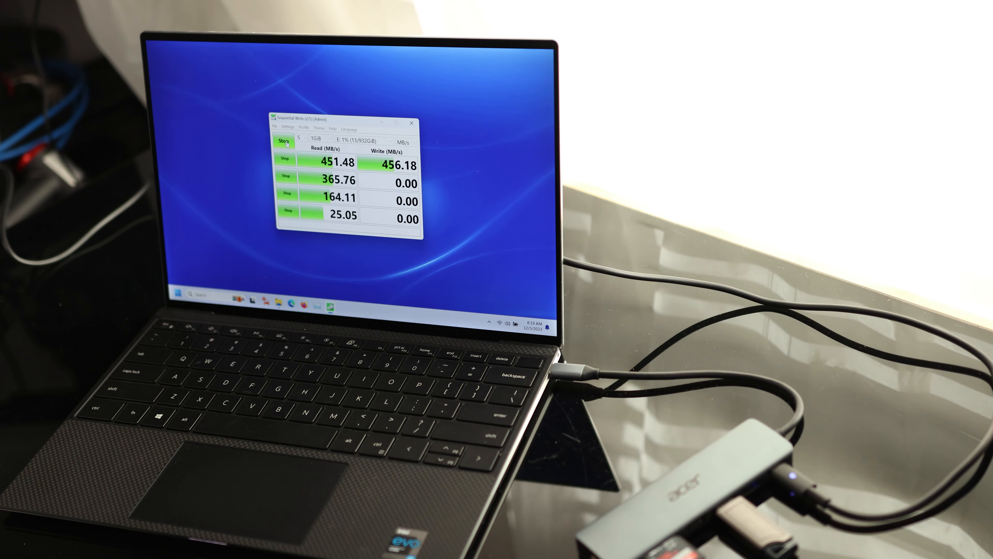